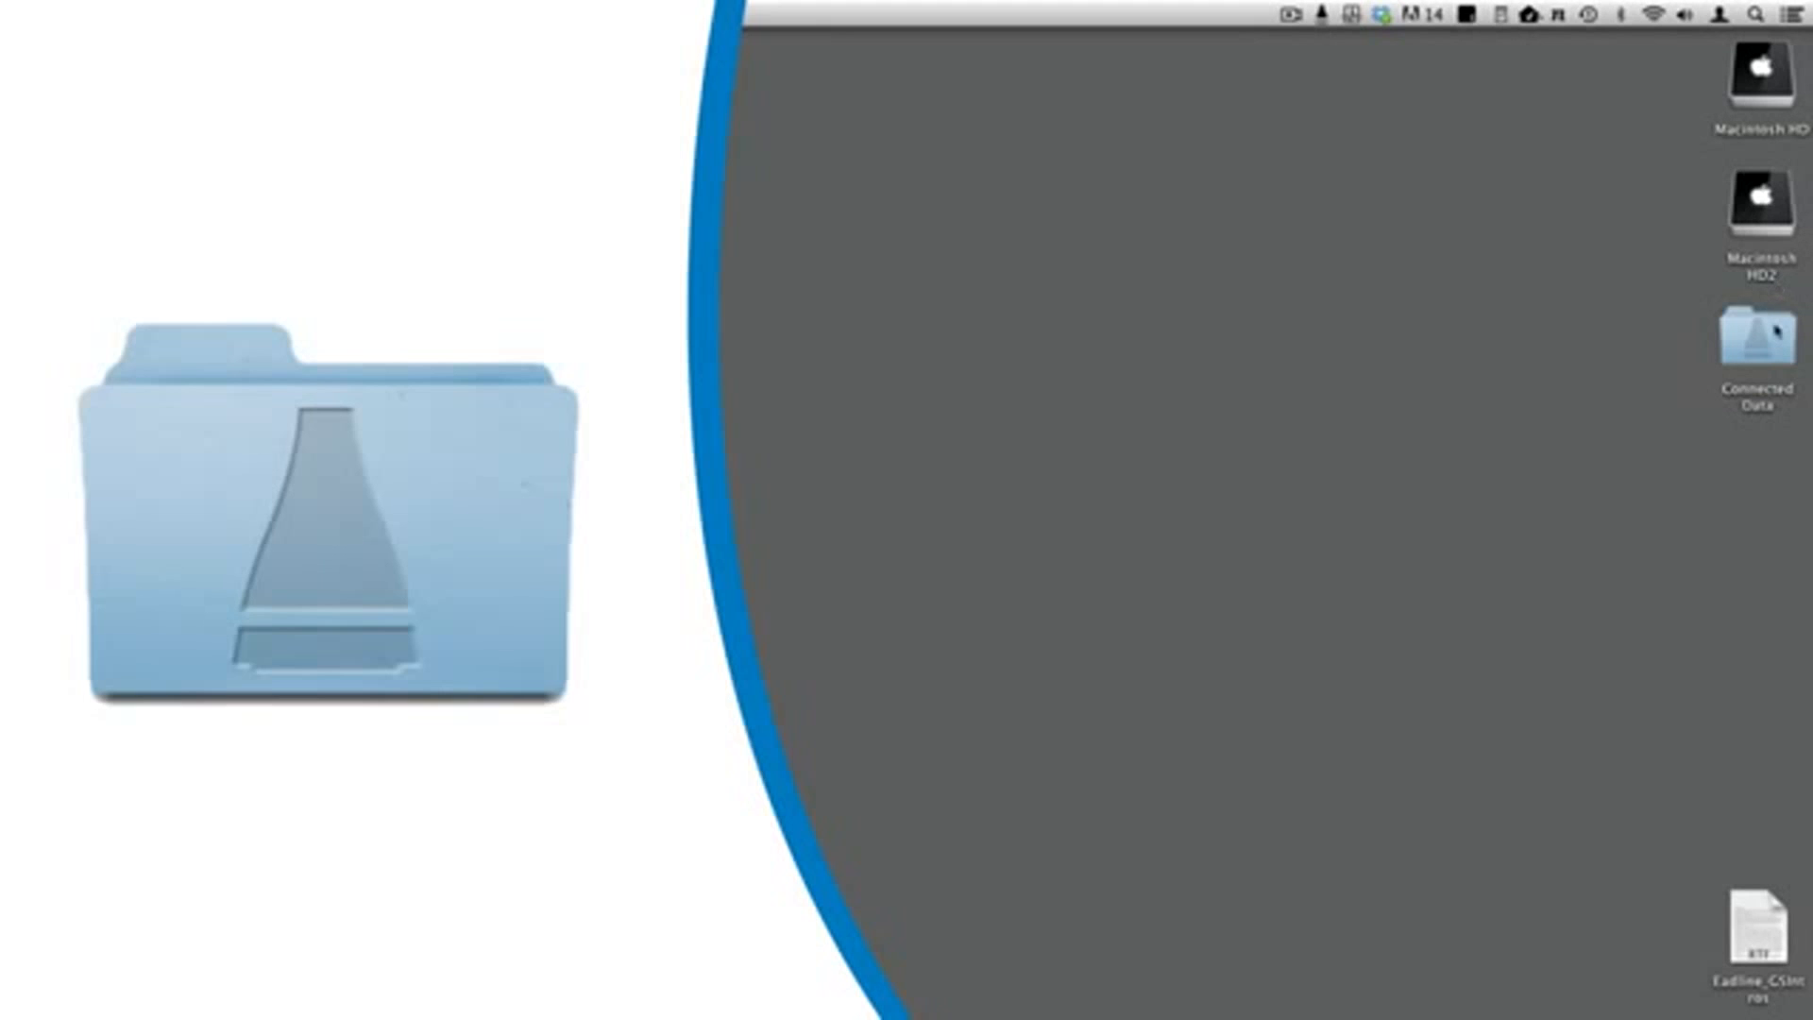
Step: Open the Connected Data folder, then open Connected Data Preferences on the Folders tab
{"action": "double_click", "coordinate": [1756, 347]}
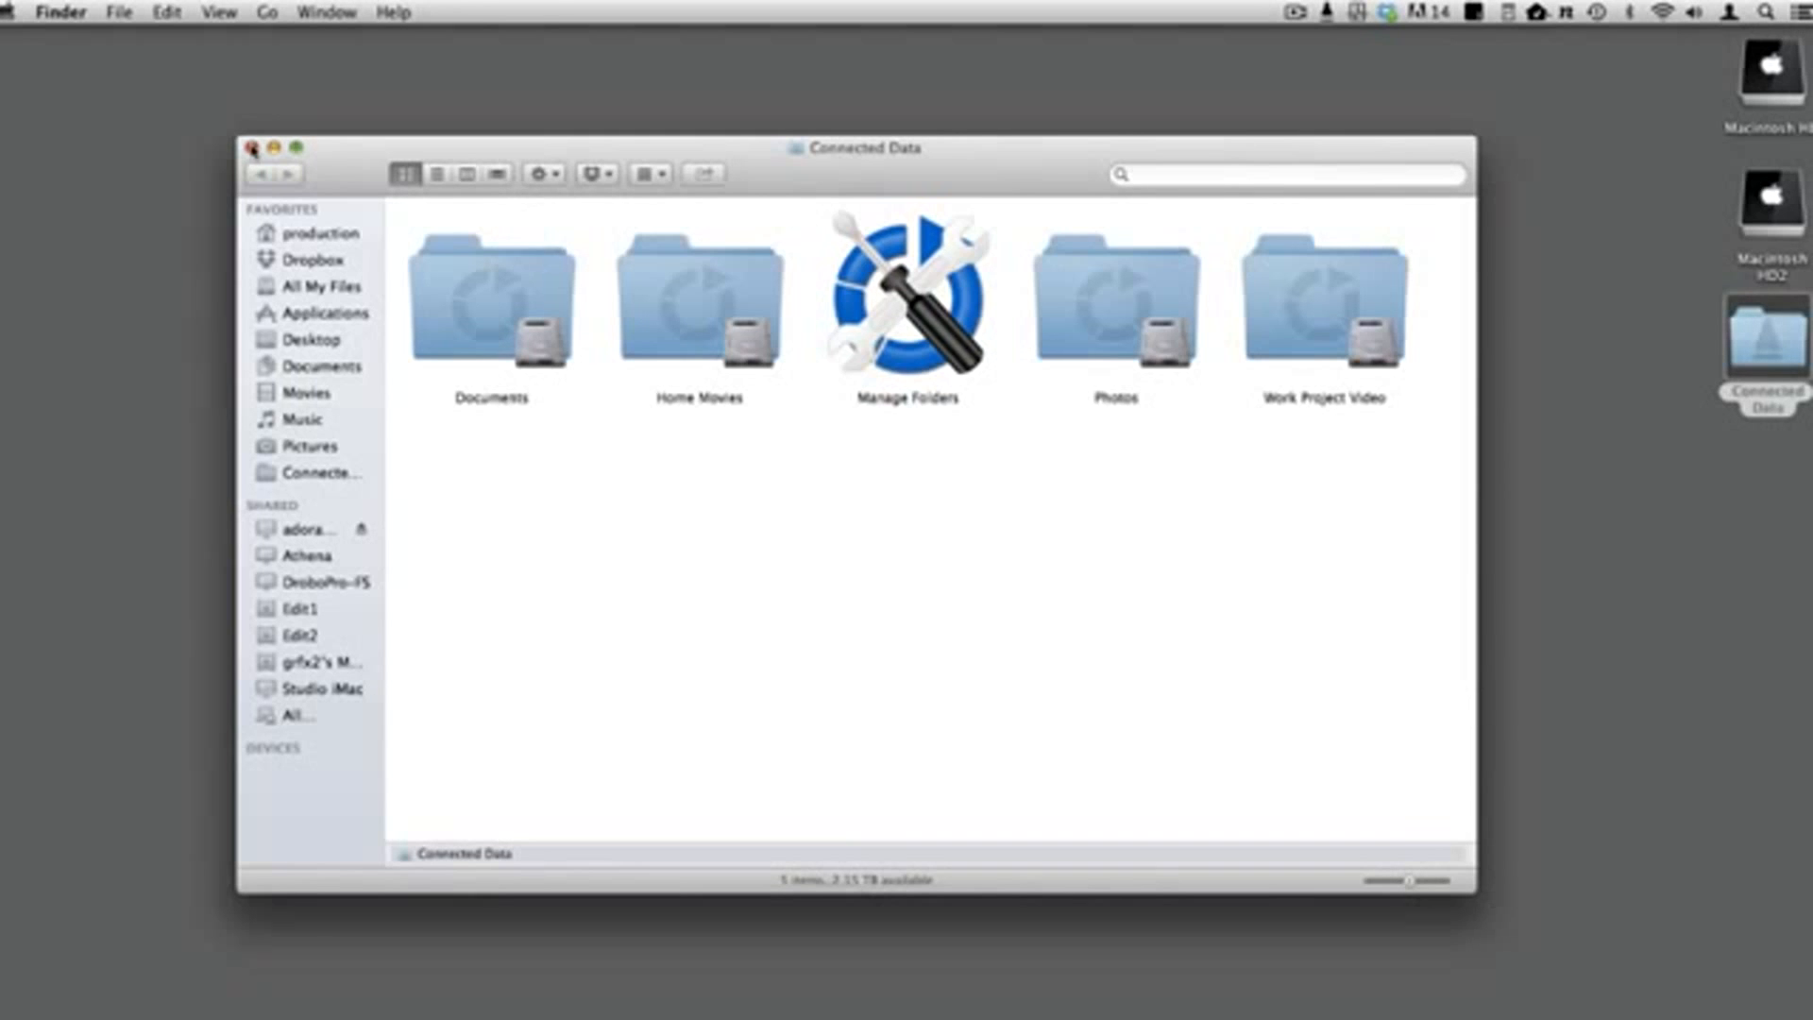
{"action": "left_click", "coordinate": [1325, 11]}
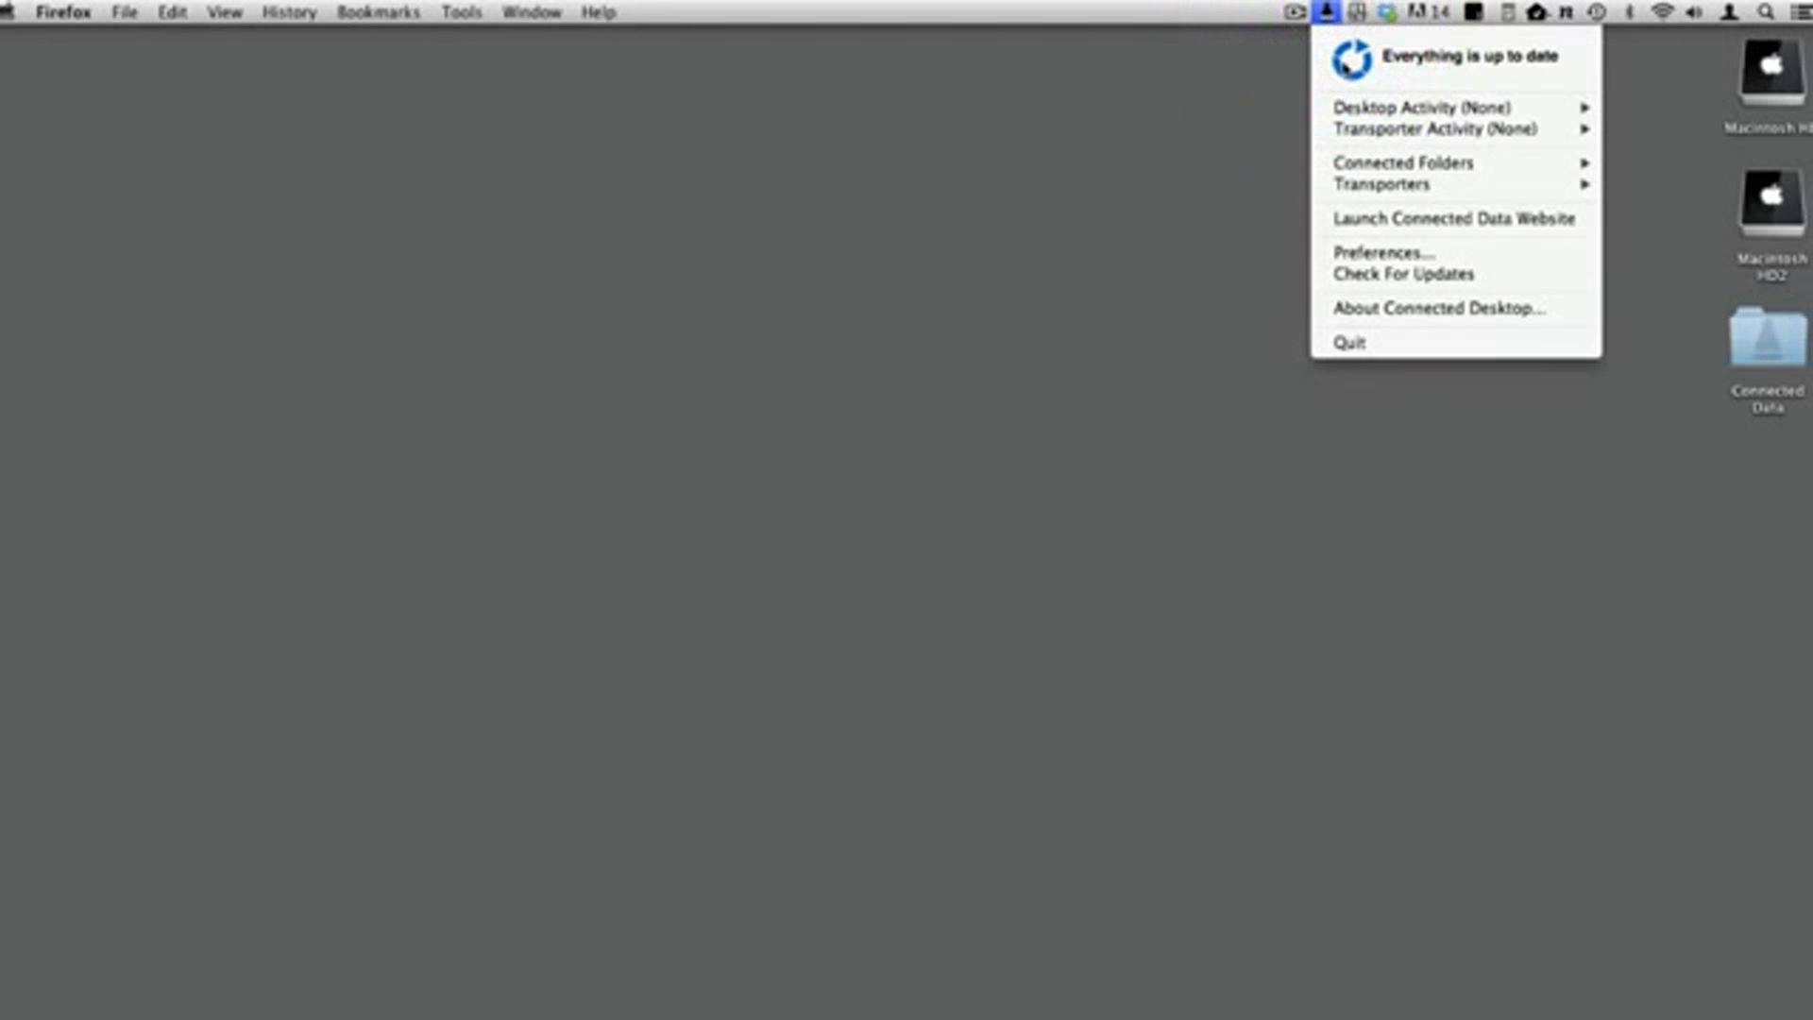
{"action": "left_click", "coordinate": [1382, 254]}
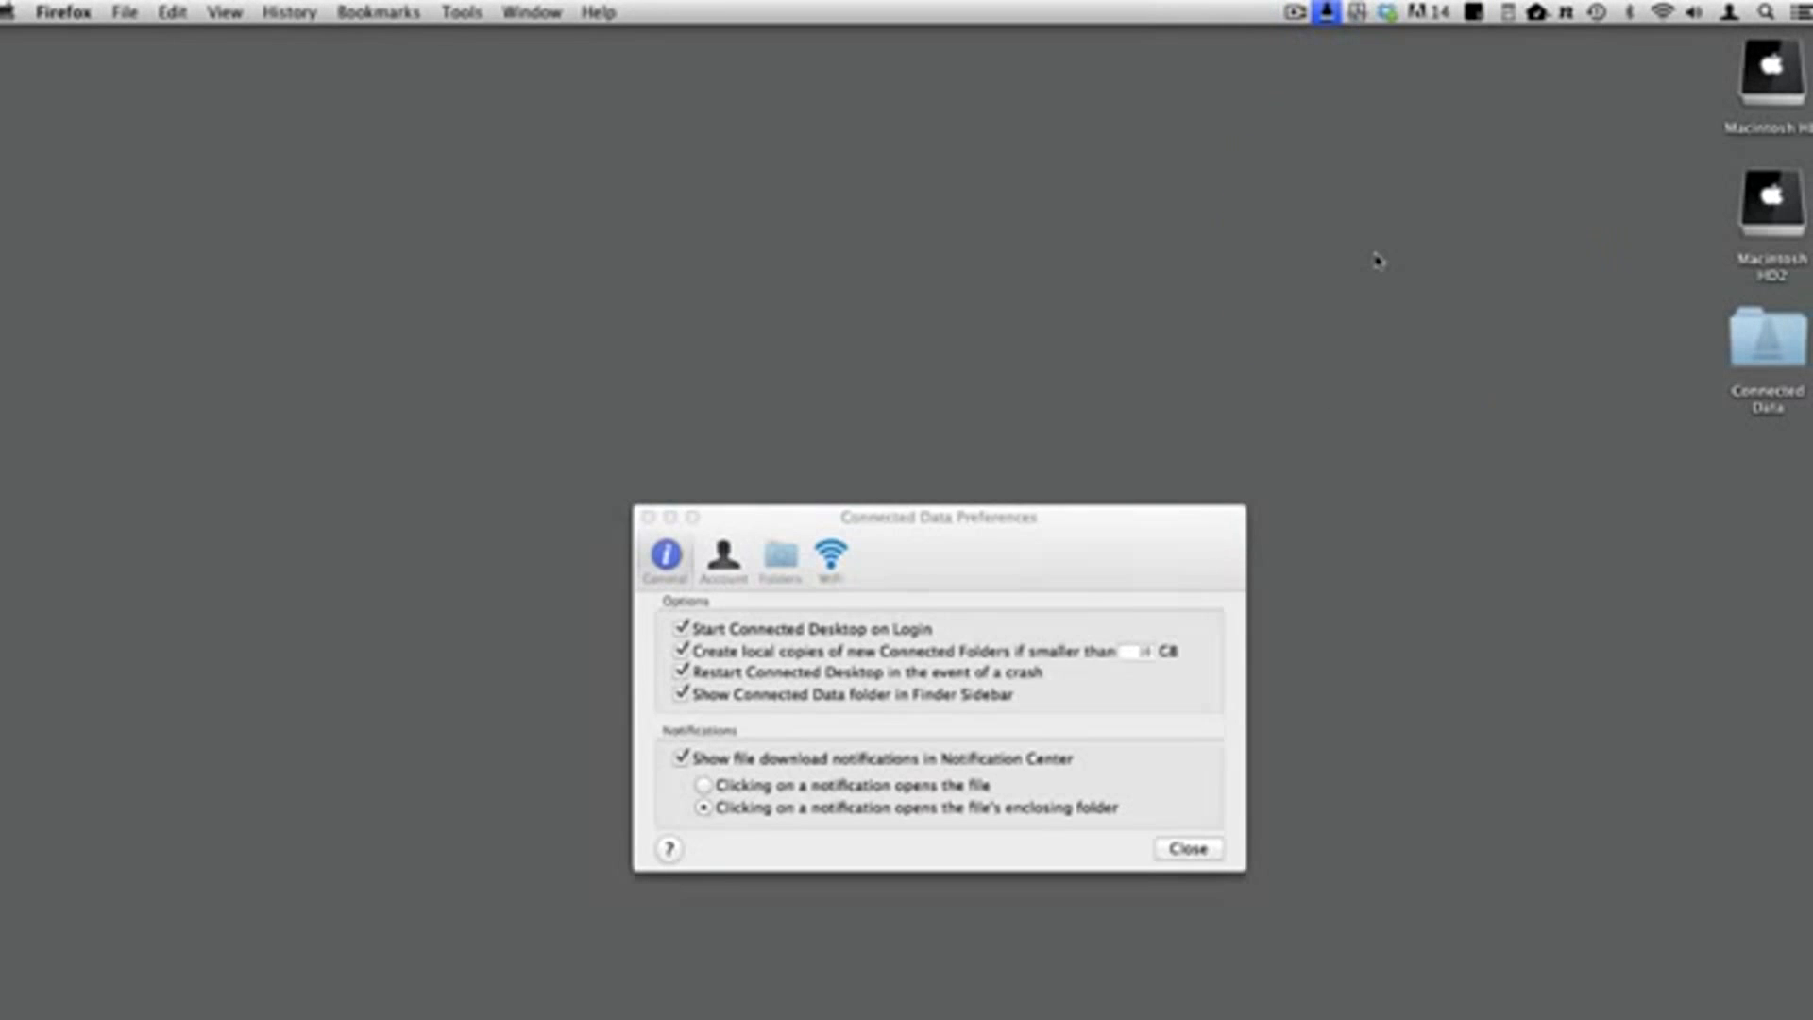
{"action": "left_click", "coordinate": [779, 556]}
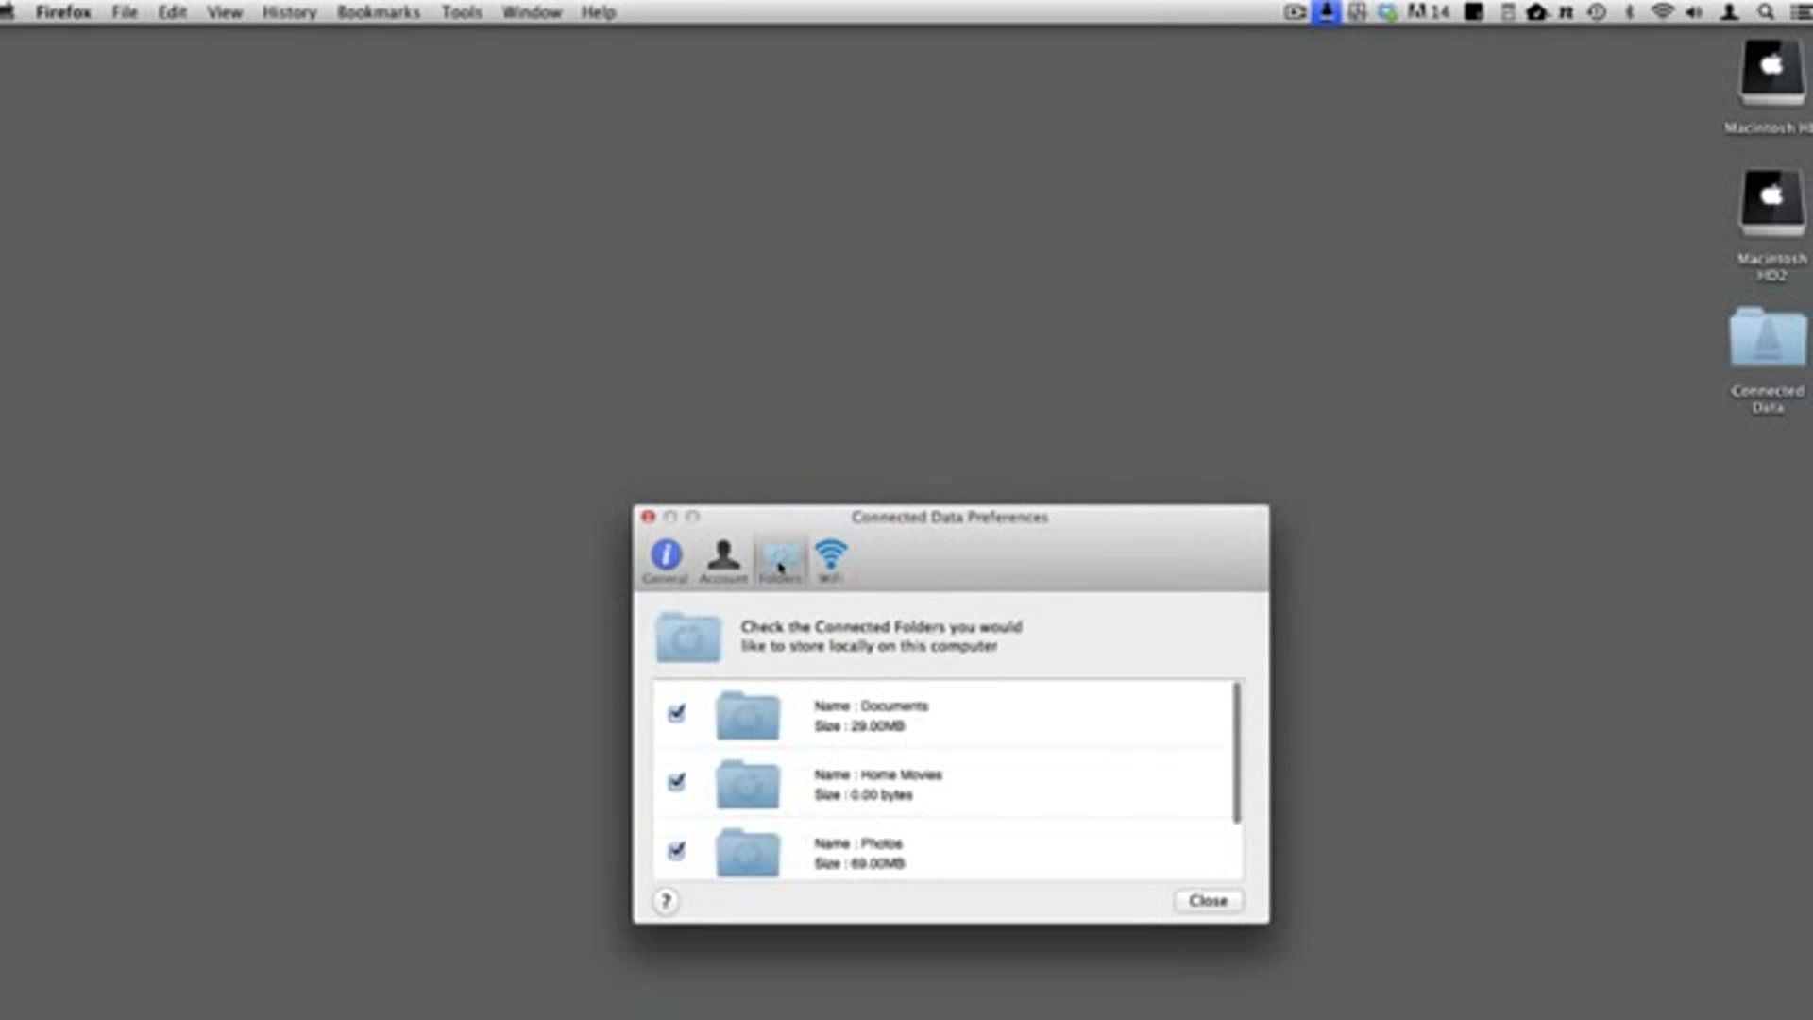